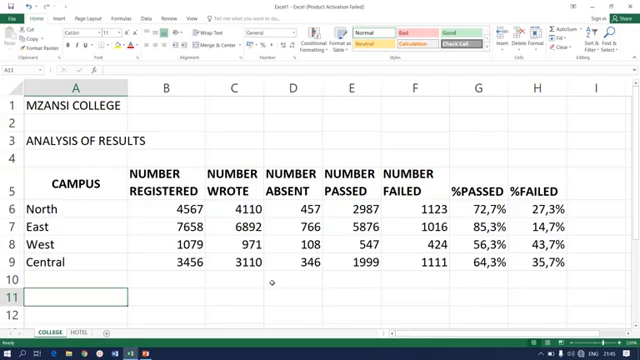
Step: Type the summary labels MAXIMUM, LOWEST and AVERAGE into cells A11 to A13
{"action": "type", "text": "MA"}
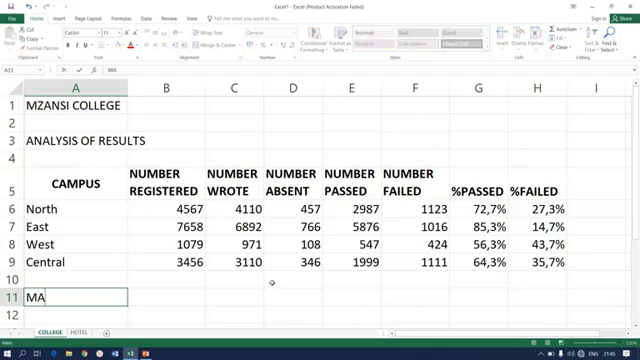
{"action": "type", "text": "XIMU"}
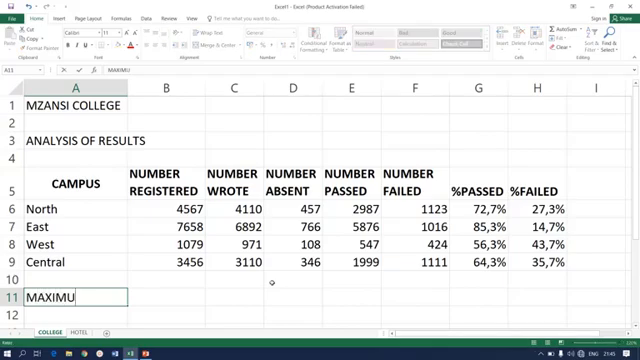
{"action": "type", "text": "M"}
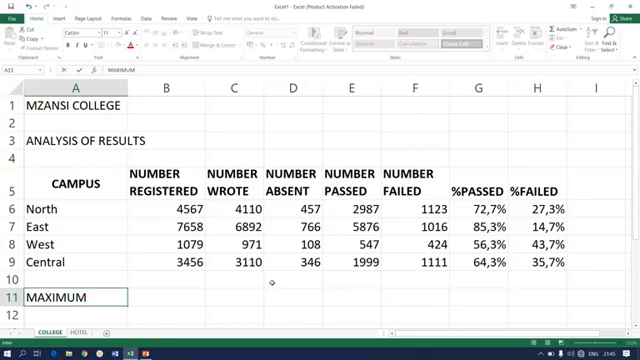
{"action": "type", "text": "L"}
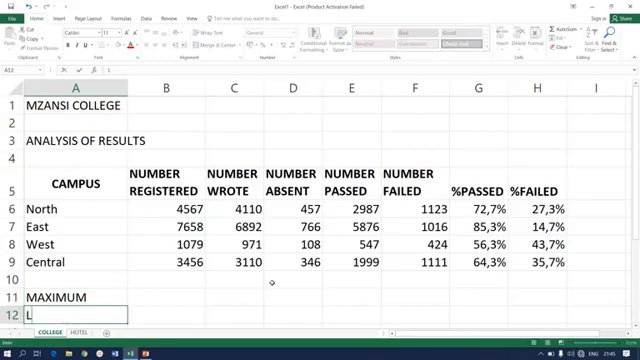
{"action": "type", "text": "OWEST"}
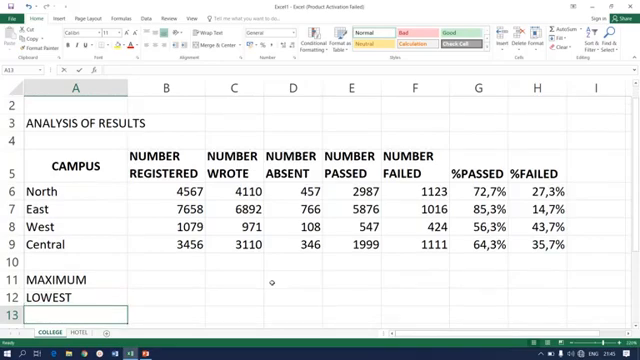
{"action": "type", "text": "AVERAG"}
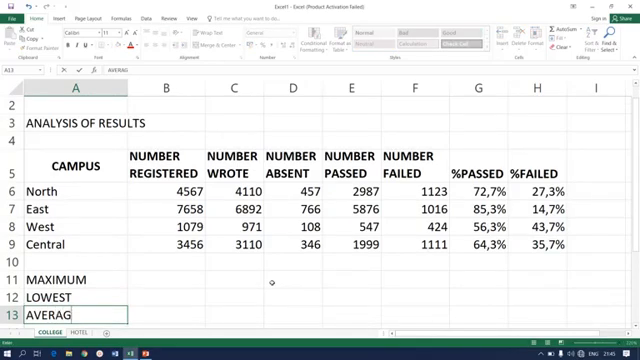
{"action": "type", "text": "E"}
{"action": "left_click", "coordinate": [75, 279]}
{"action": "type", "text": "H"}
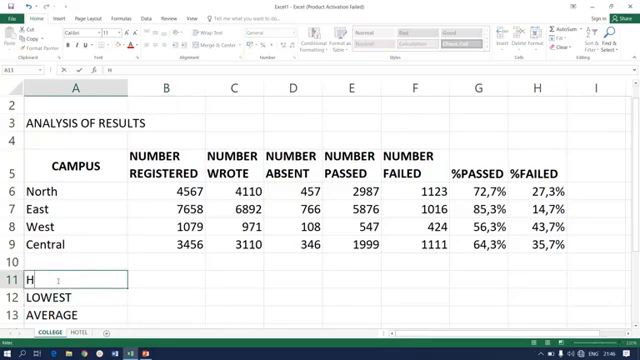
Step: Retype the first summary label as HIGHEST and choose a summary function for E11
{"action": "type", "text": "IGHES"}
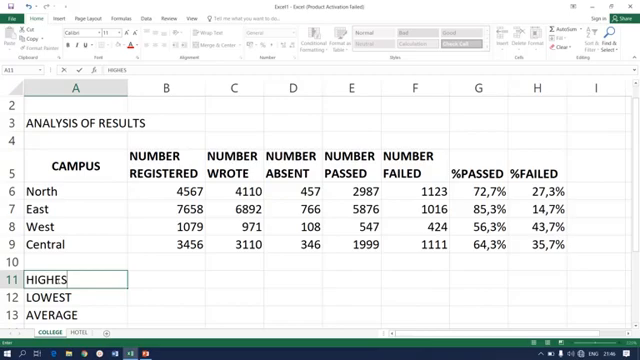
{"action": "type", "text": "T"}
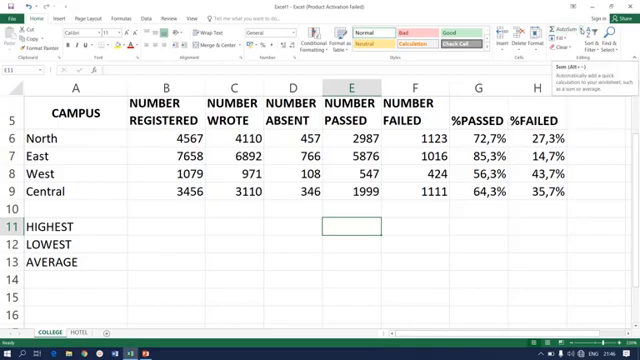
{"action": "left_click", "coordinate": [596, 34]}
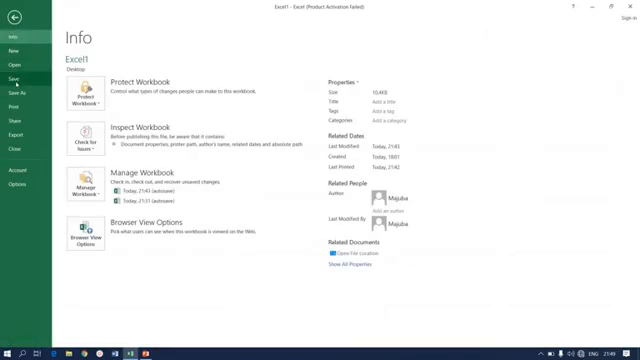
Step: Show the print preview of the Excel1 results sheet from the backstage Print page
{"action": "left_click", "coordinate": [13, 104]}
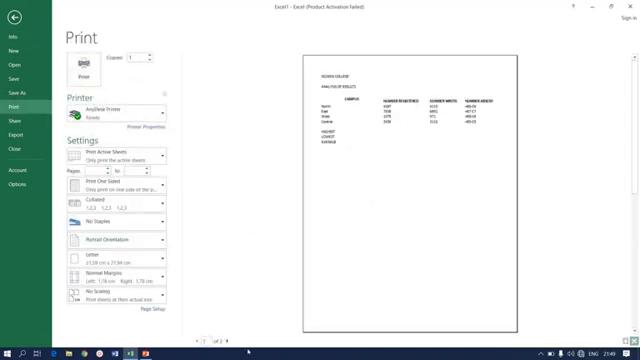
{"action": "mouse_move", "coordinate": [202, 343]}
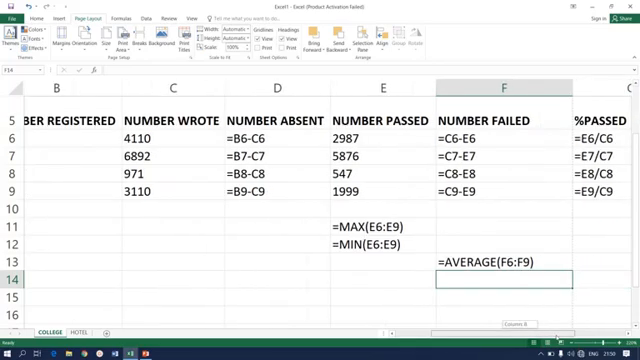
Step: Scroll left across the sheet to inspect the single-page landscape formula layout
{"action": "scroll", "scroll_direction": "left", "scroll_amount": 3}
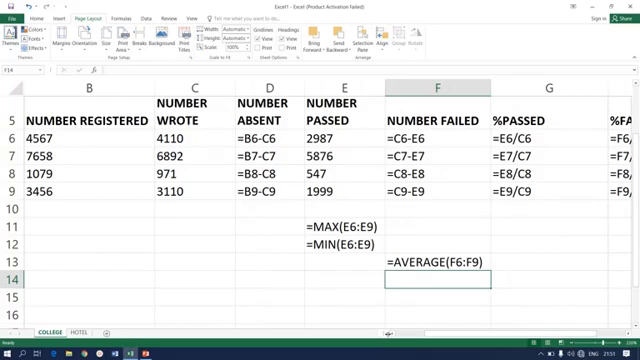
{"action": "scroll", "scroll_direction": "left", "scroll_amount": 3}
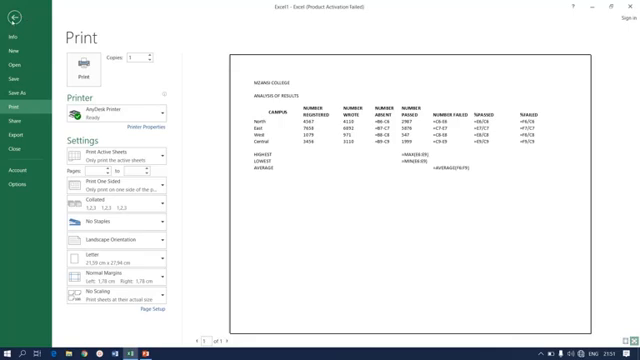
Step: Exit the backstage print preview and click back into the results worksheet
{"action": "left_click", "coordinate": [13, 17]}
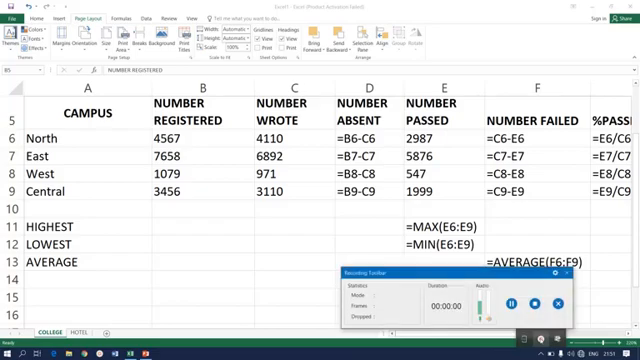
{"action": "left_click", "coordinate": [525, 300]}
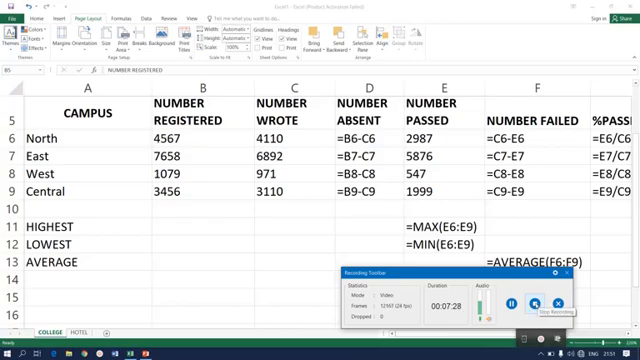